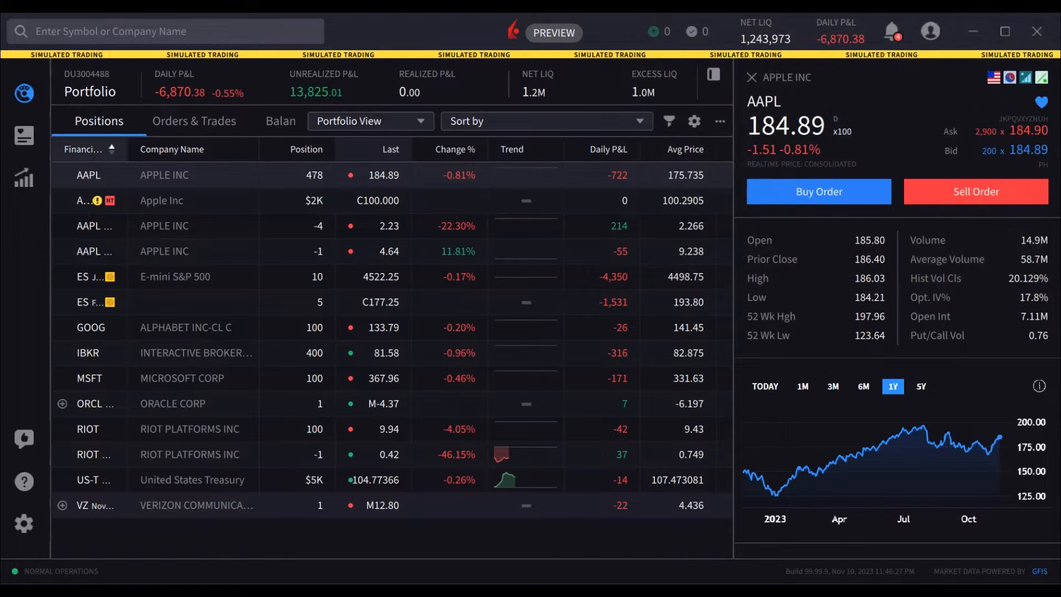
- Open the Research view and load IBKR's option chain from the watchlist, then focus symbol search
{"action": "left_click", "coordinate": [419, 75]}
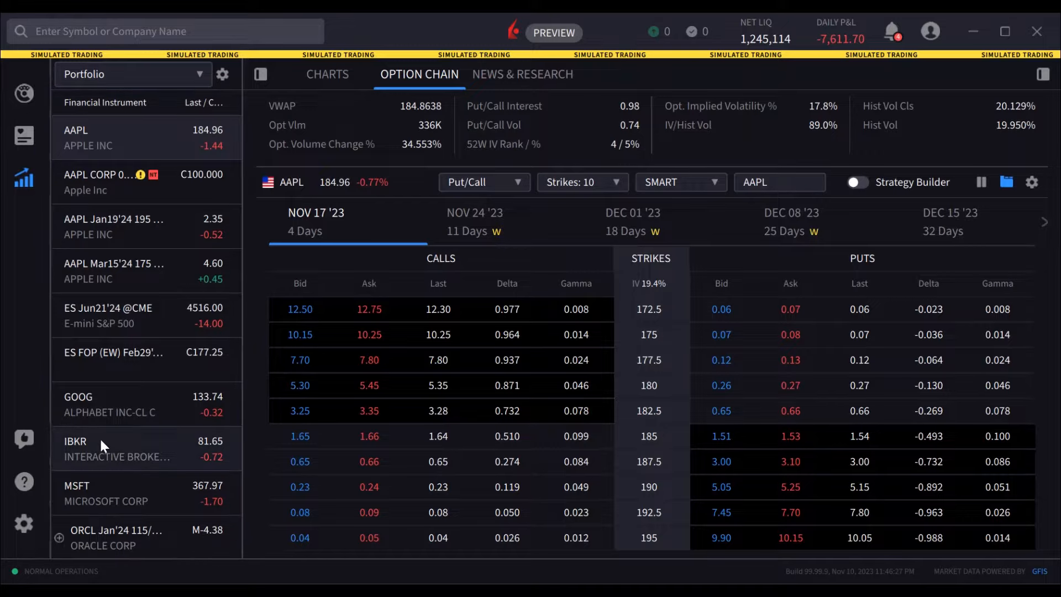
{"action": "left_click", "coordinate": [102, 449]}
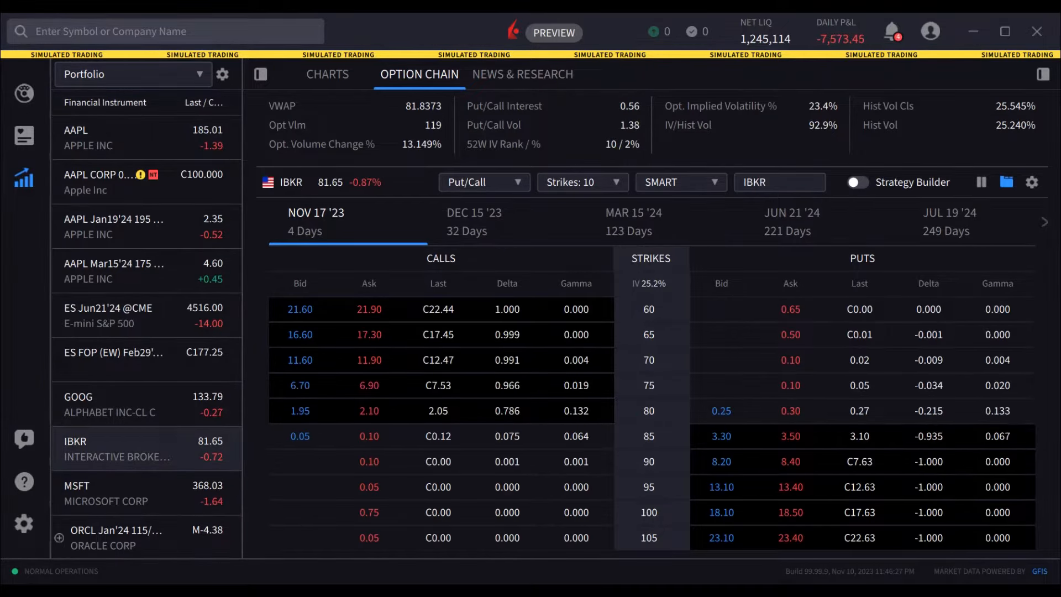
{"action": "left_click", "coordinate": [165, 31]}
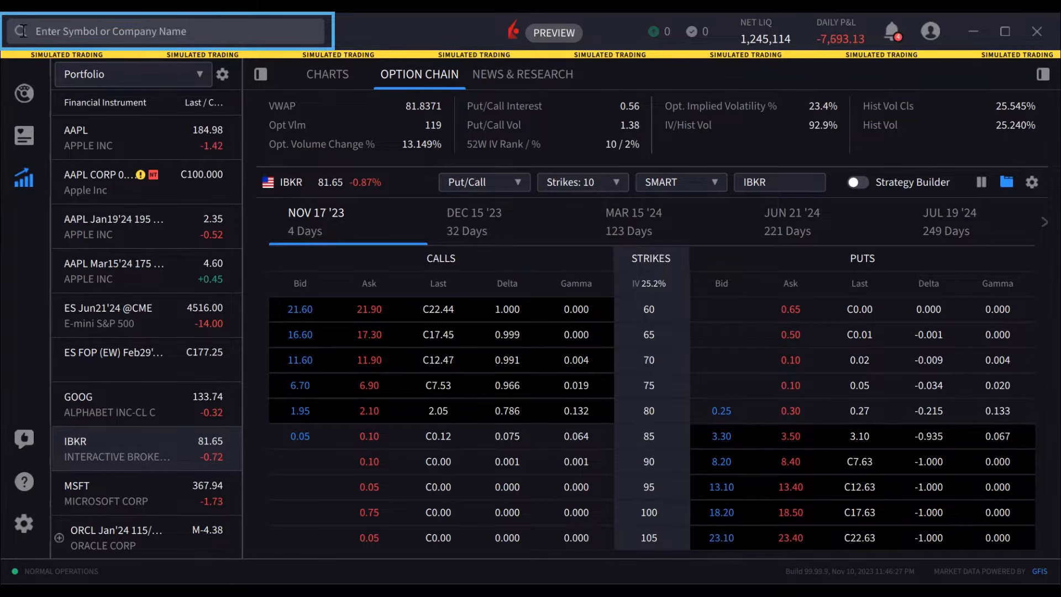
- Search 'msft' and load Microsoft Corp (NASDAQ) into the option chain
{"action": "type", "text": "msft"}
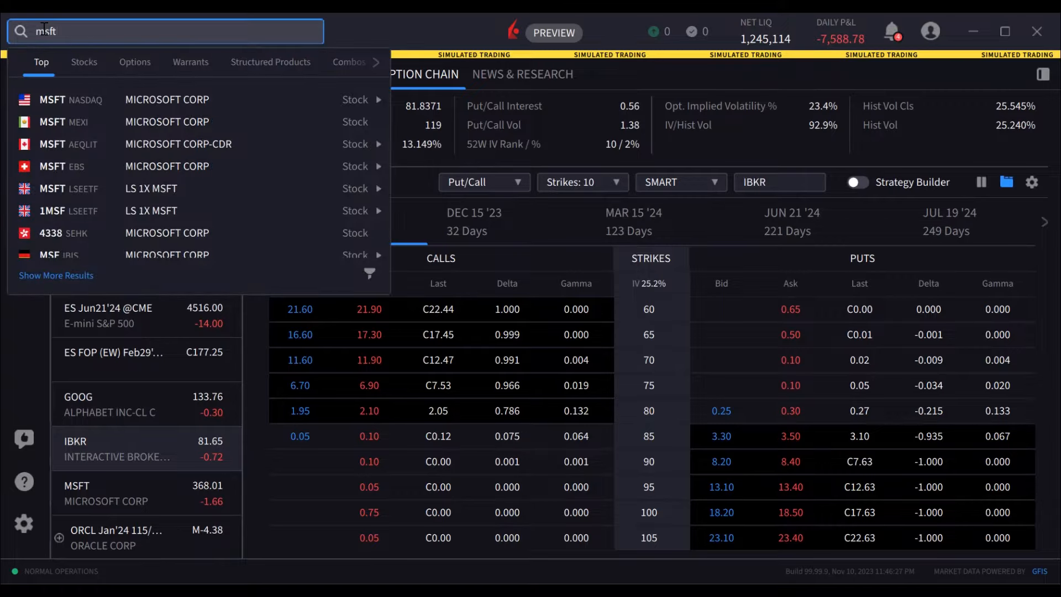
{"action": "left_click", "coordinate": [135, 61]}
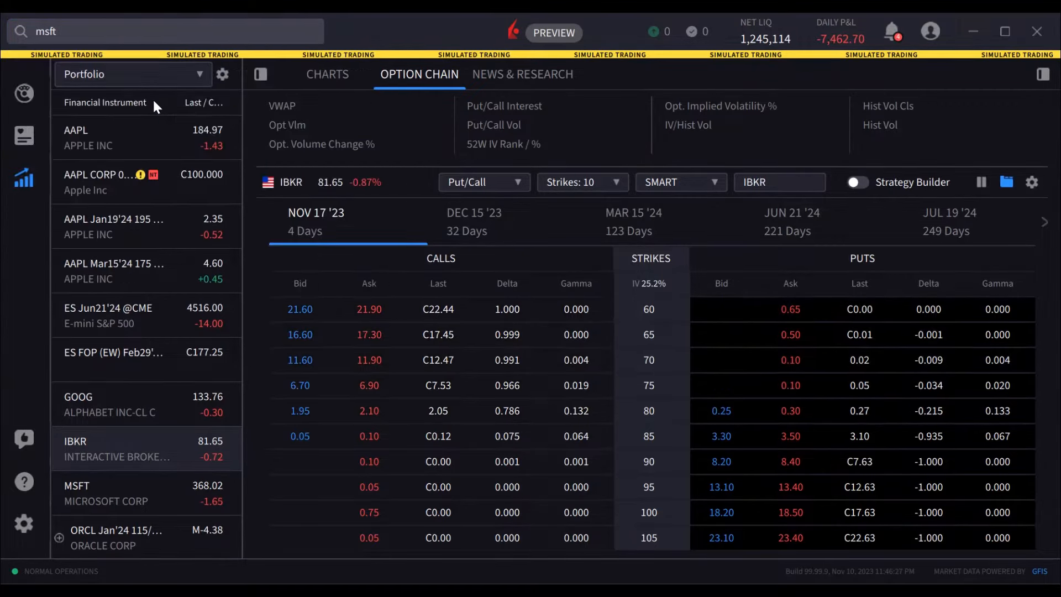
{"action": "left_click", "coordinate": [105, 492]}
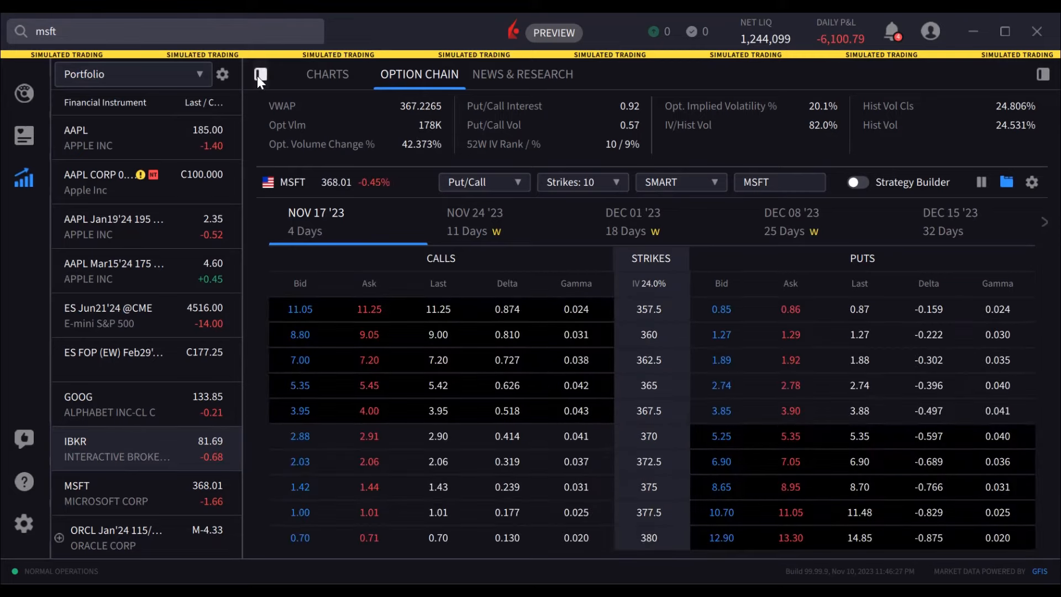
- Hide the watchlist and step through expirations to the DEC 15 '23 tab
{"action": "left_click", "coordinate": [261, 75]}
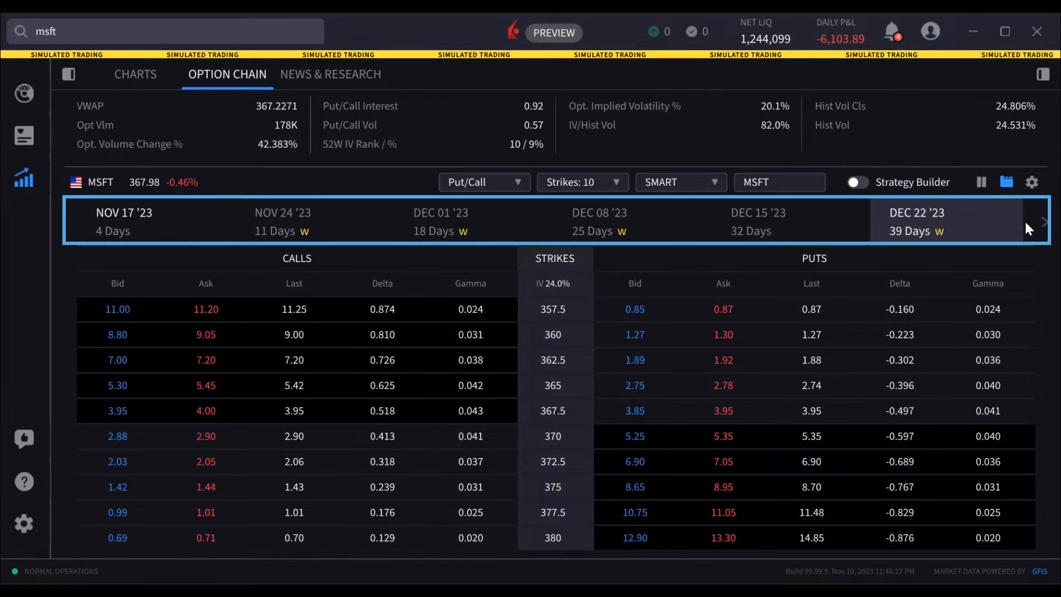
{"action": "left_click", "coordinate": [124, 220]}
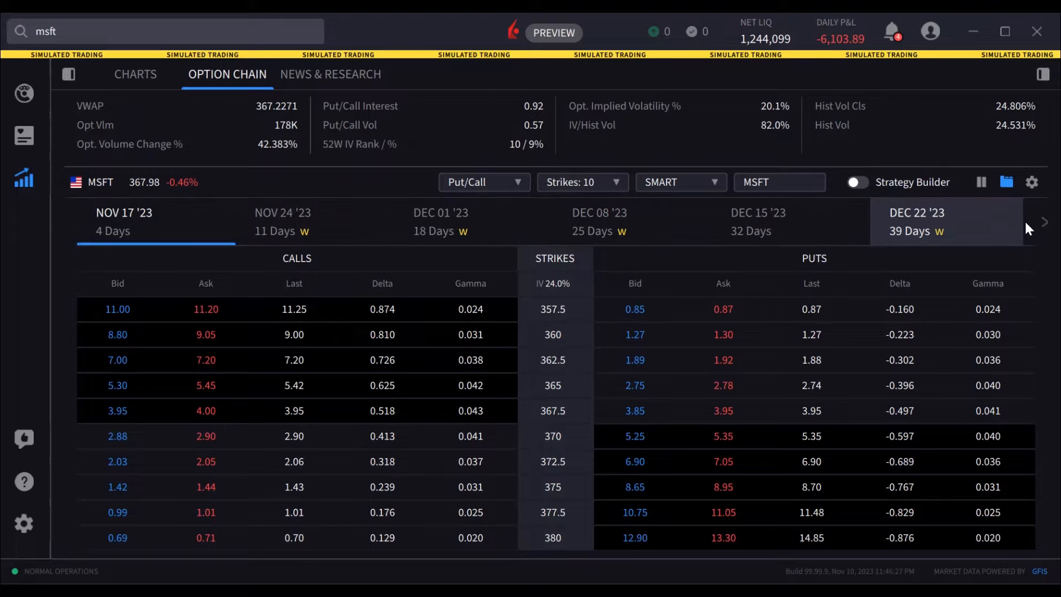
{"action": "left_click", "coordinate": [282, 221]}
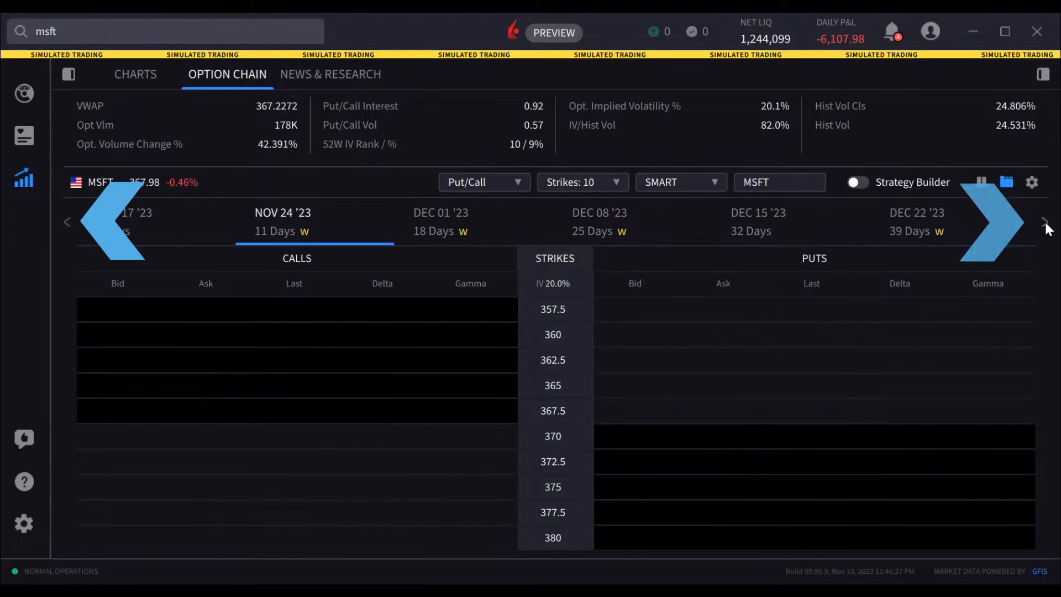
{"action": "left_click", "coordinate": [440, 221]}
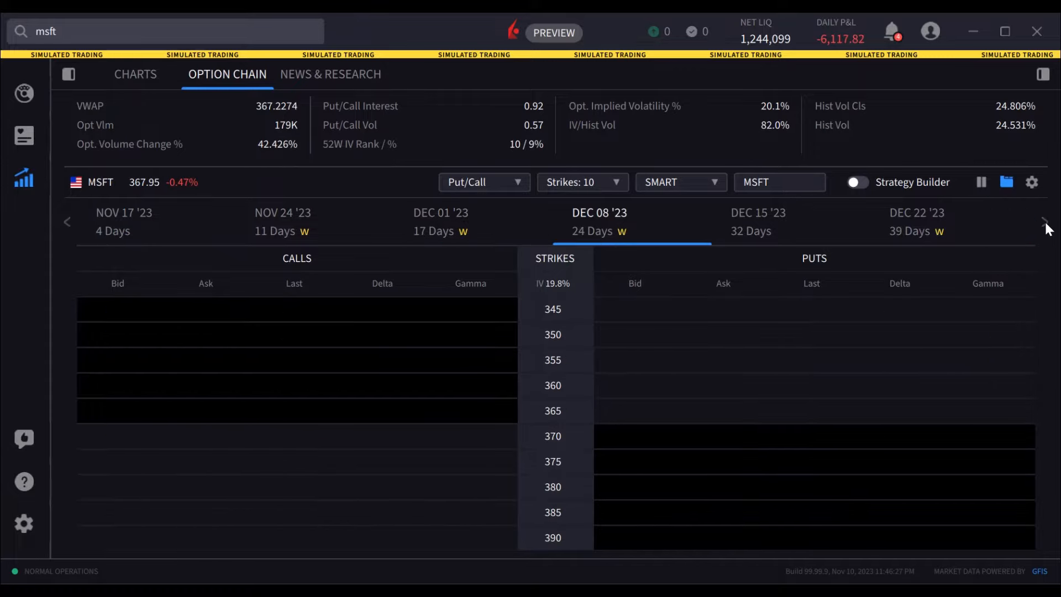
{"action": "left_click", "coordinate": [757, 221]}
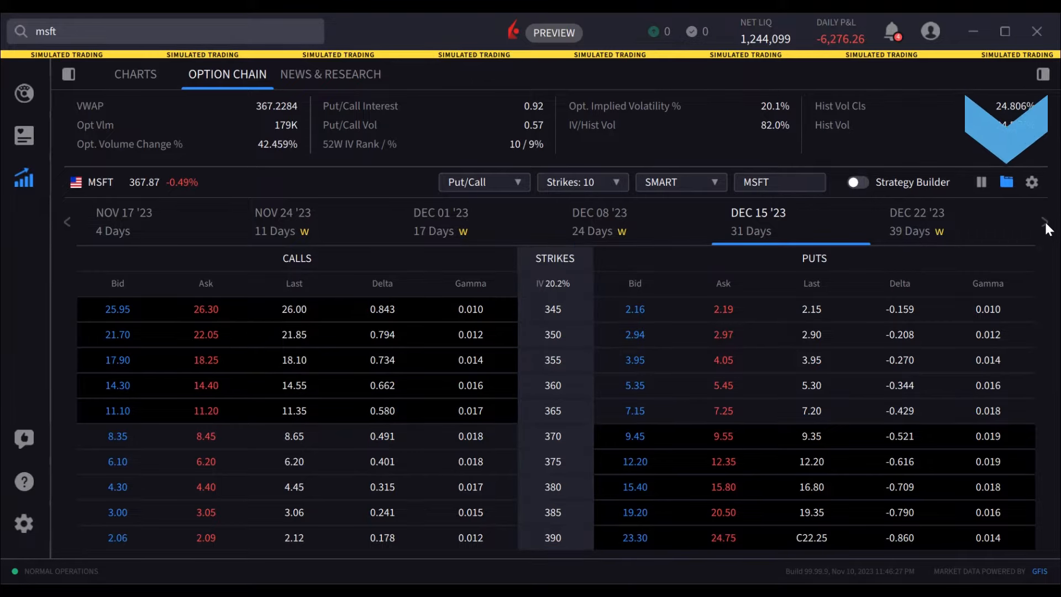
{"action": "mouse_move", "coordinate": [1008, 182]}
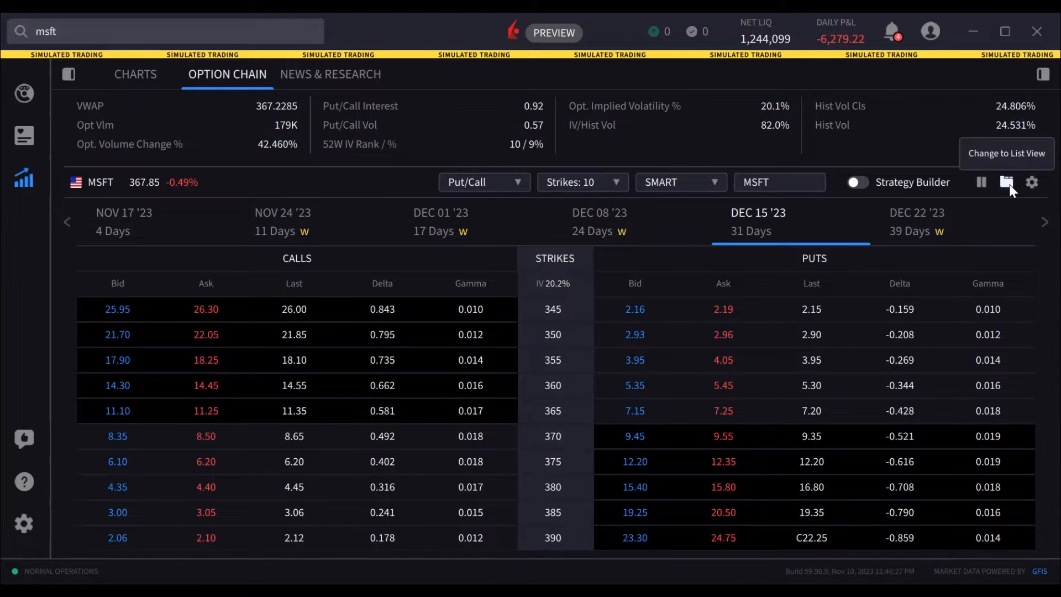
{"action": "left_click", "coordinate": [1008, 182]}
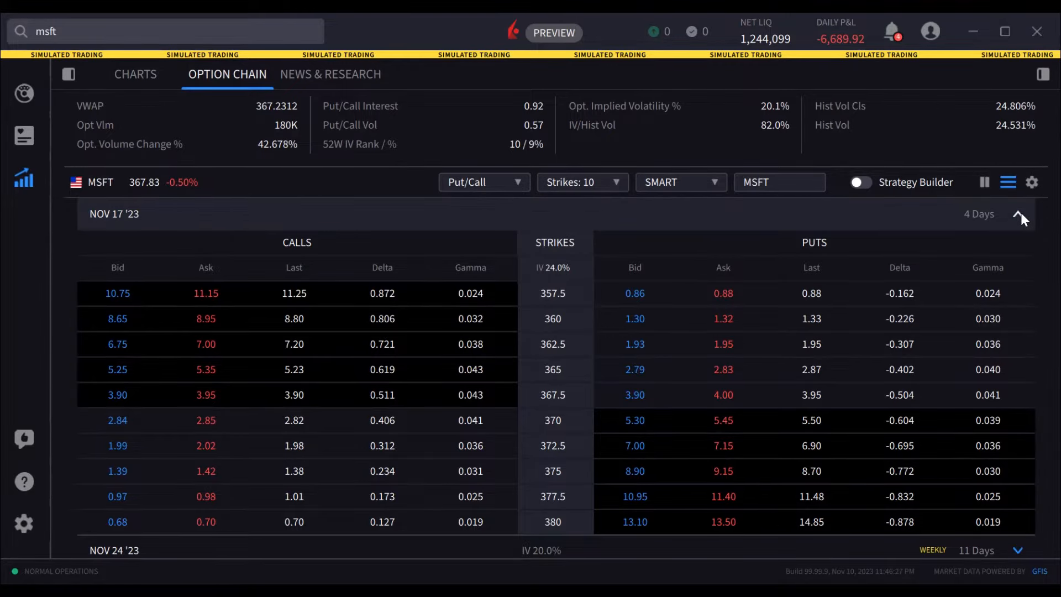
{"action": "left_click", "coordinate": [1019, 214]}
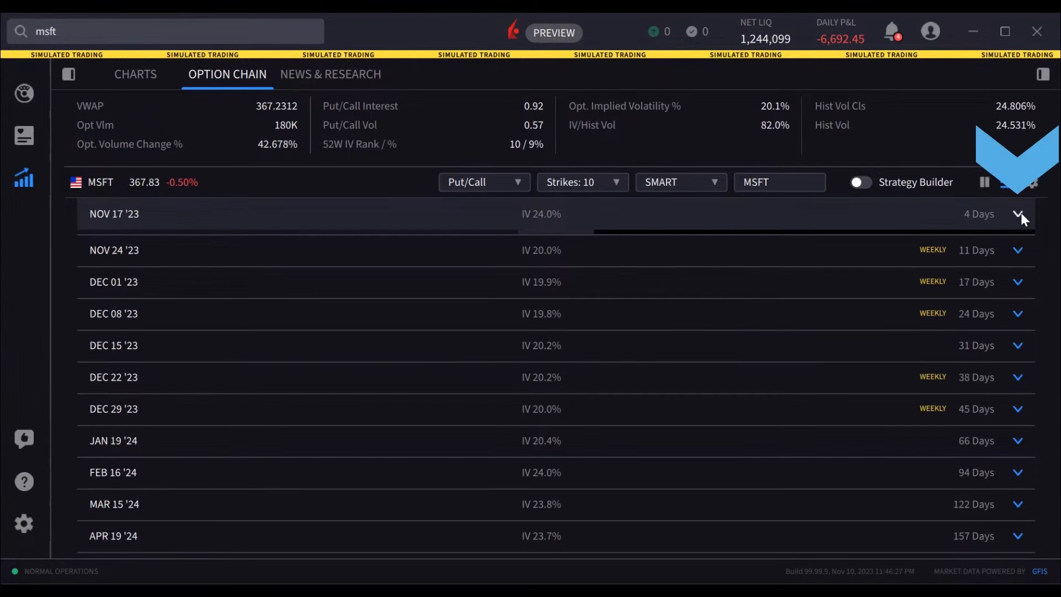
{"action": "left_click", "coordinate": [1018, 345]}
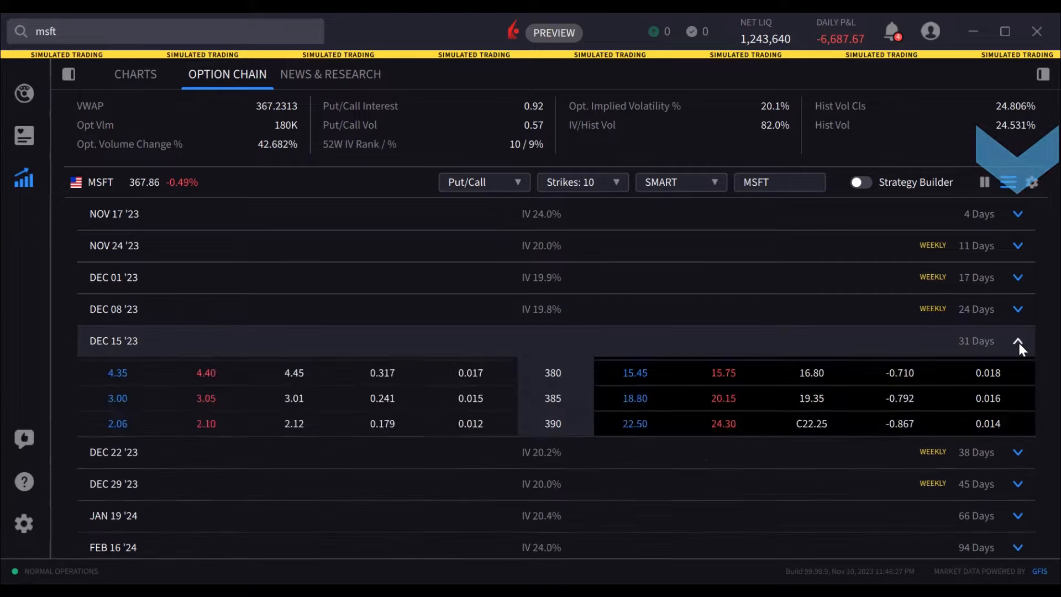
{"action": "left_click", "coordinate": [1007, 181]}
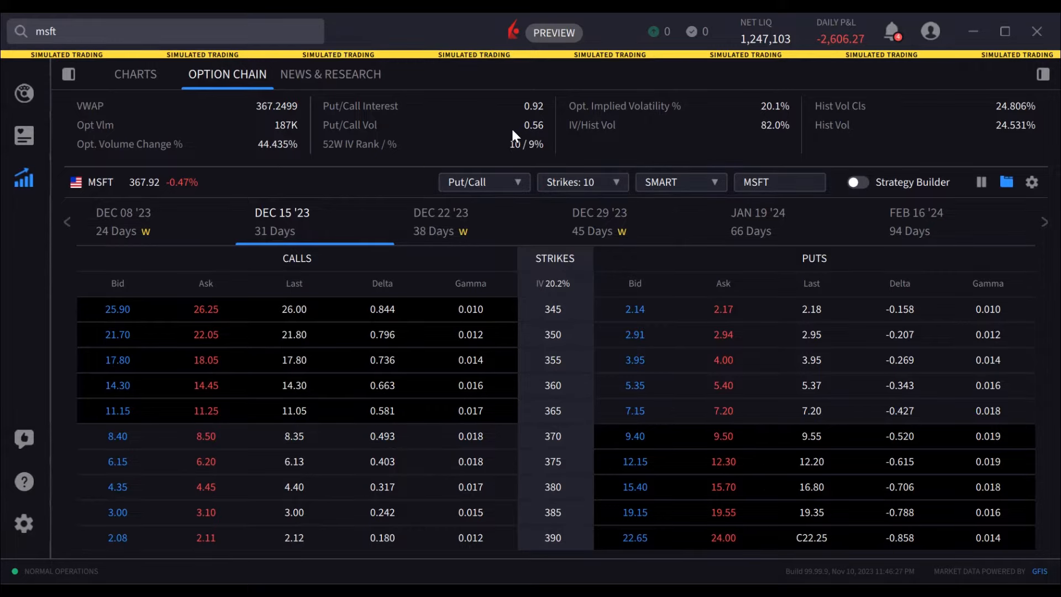
- Set the Dec 15 chain to 12 strikes and switch Strategy Builder on
{"action": "left_click", "coordinate": [484, 182]}
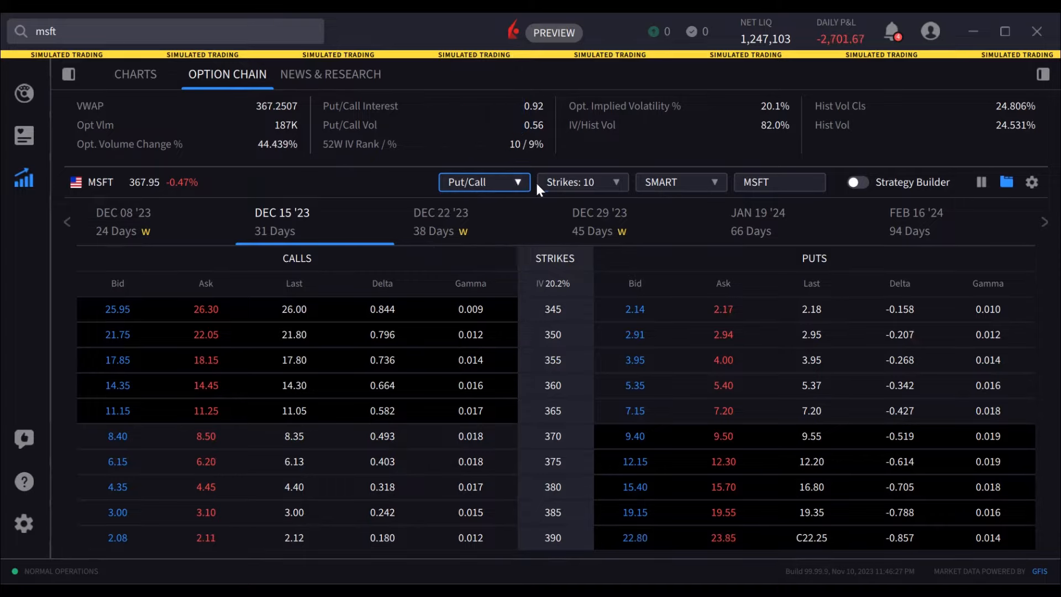
{"action": "left_click", "coordinate": [581, 182]}
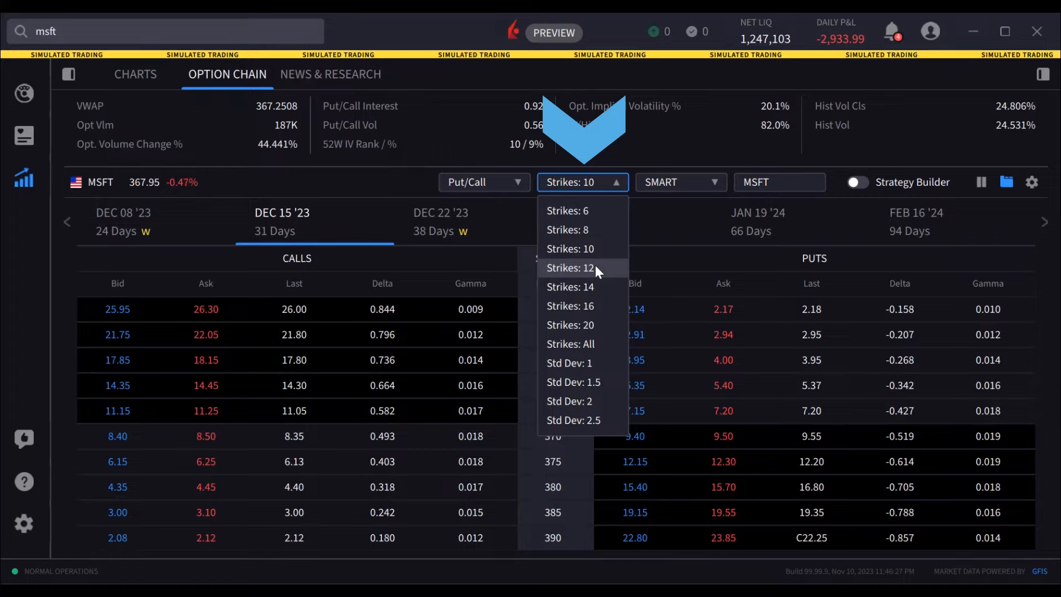
{"action": "left_click", "coordinate": [571, 268]}
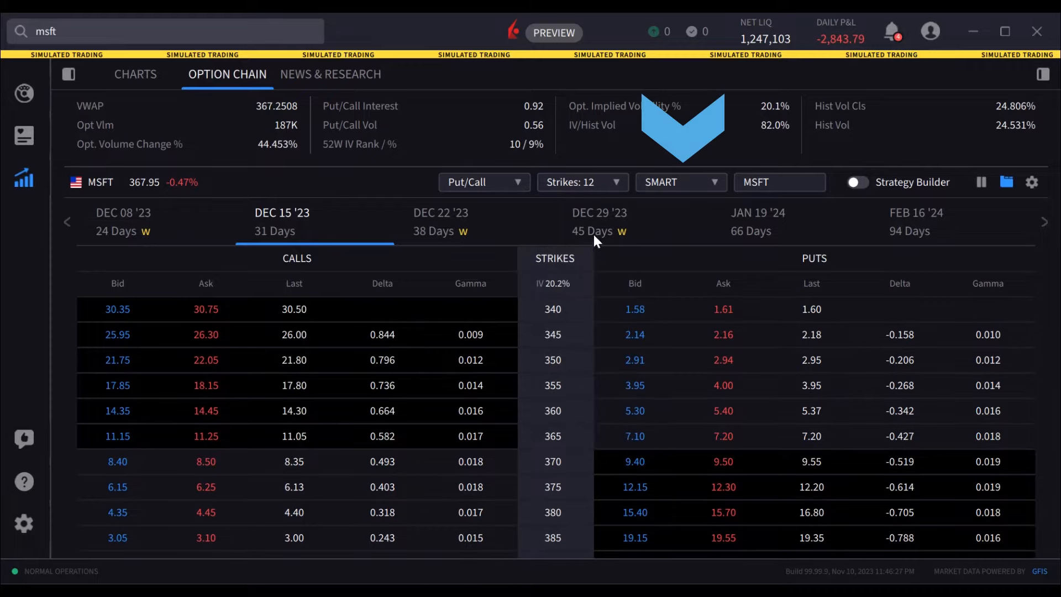
{"action": "left_click", "coordinate": [681, 182]}
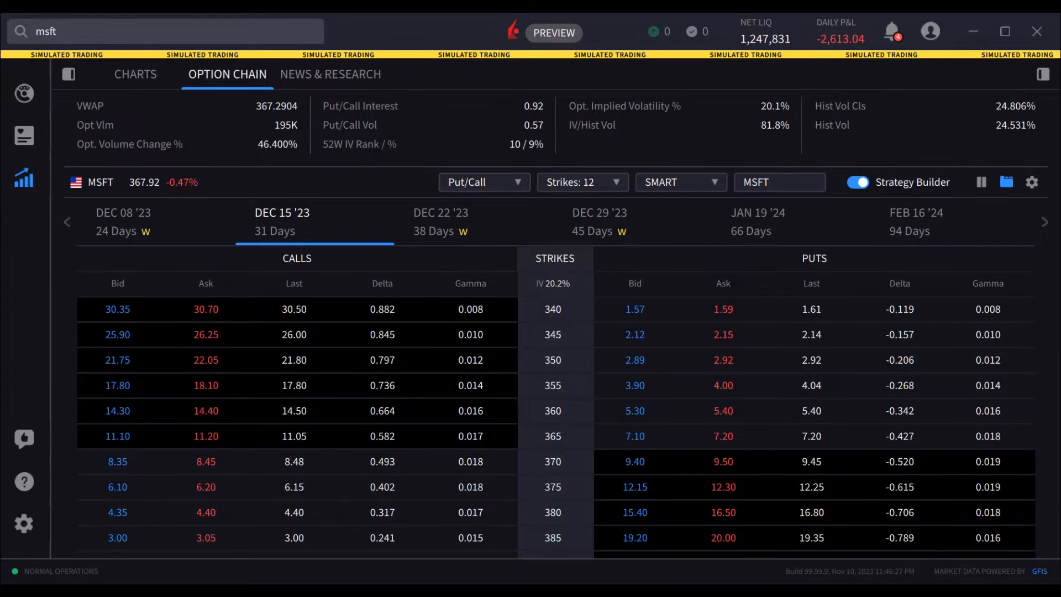
- Add the Dec 15 370 call and 370 put as legs and scroll the profile
{"action": "left_click", "coordinate": [858, 182]}
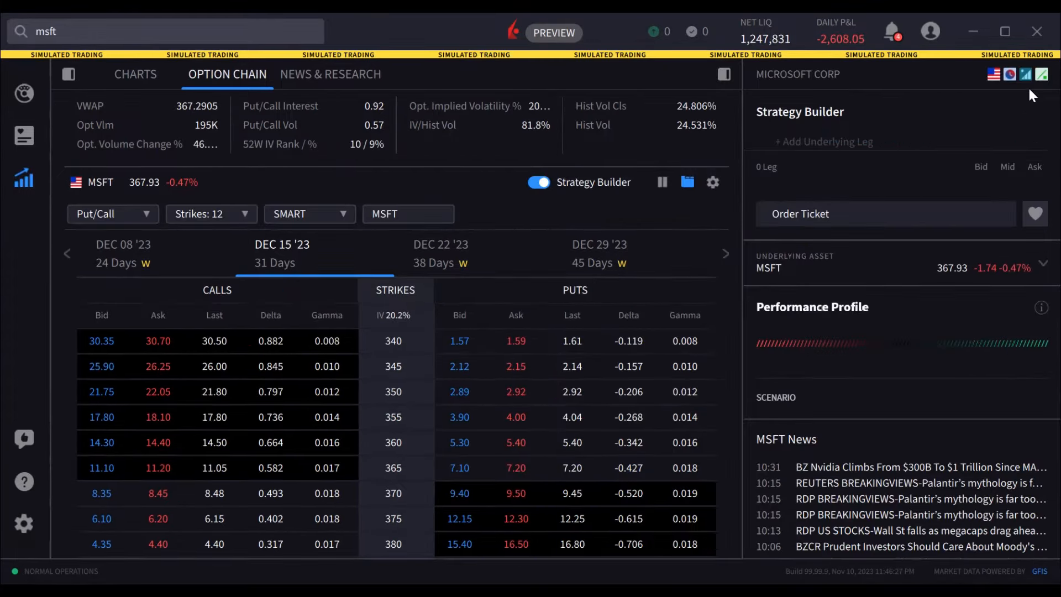
{"action": "left_click", "coordinate": [825, 141]}
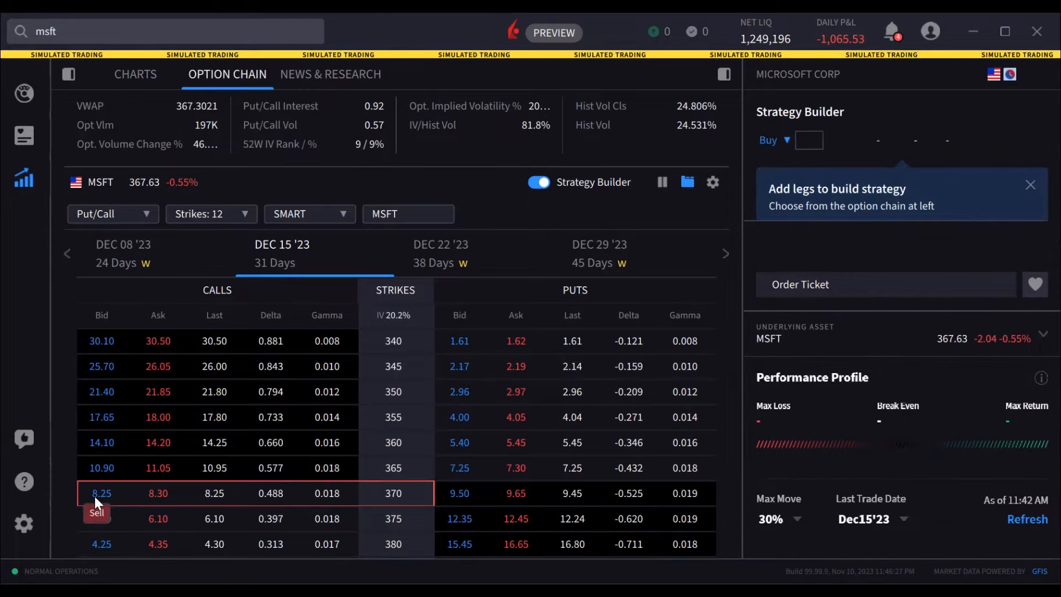
{"action": "left_click", "coordinate": [102, 493]}
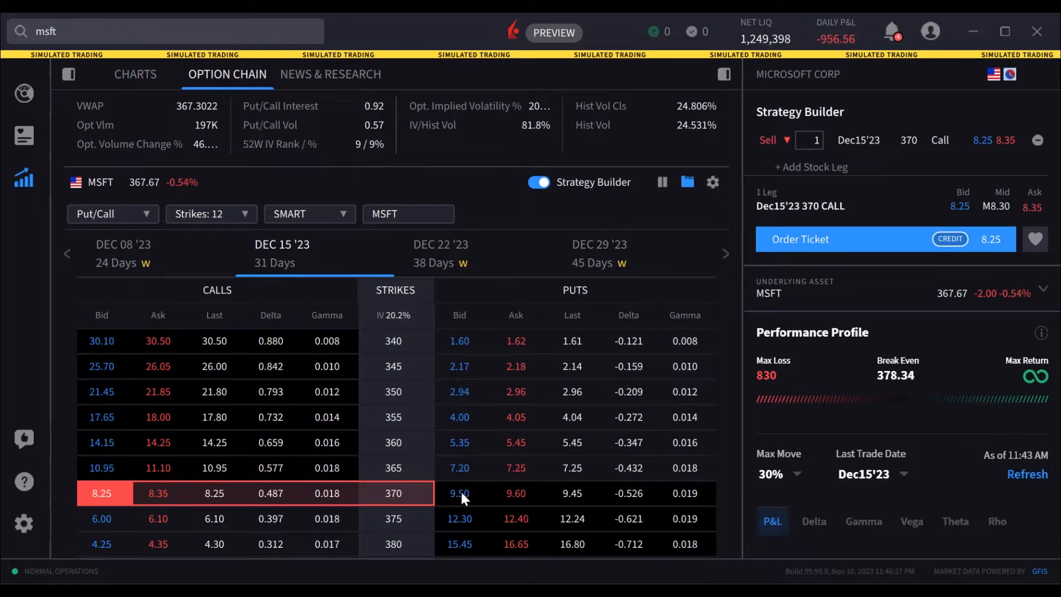
{"action": "left_click", "coordinate": [459, 492]}
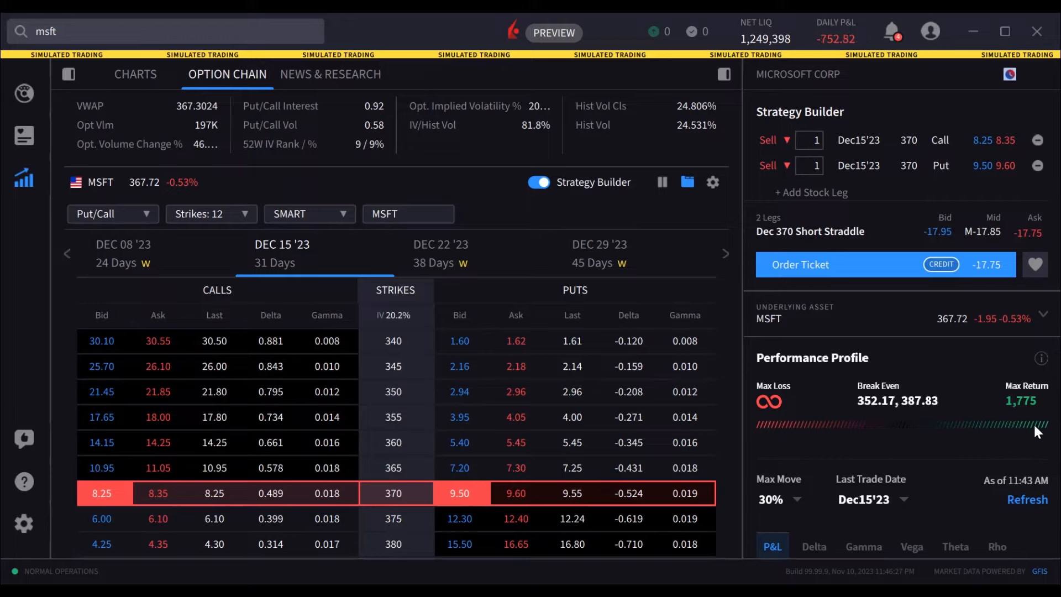
{"action": "scroll", "scroll_direction": "down", "scroll_amount": 3}
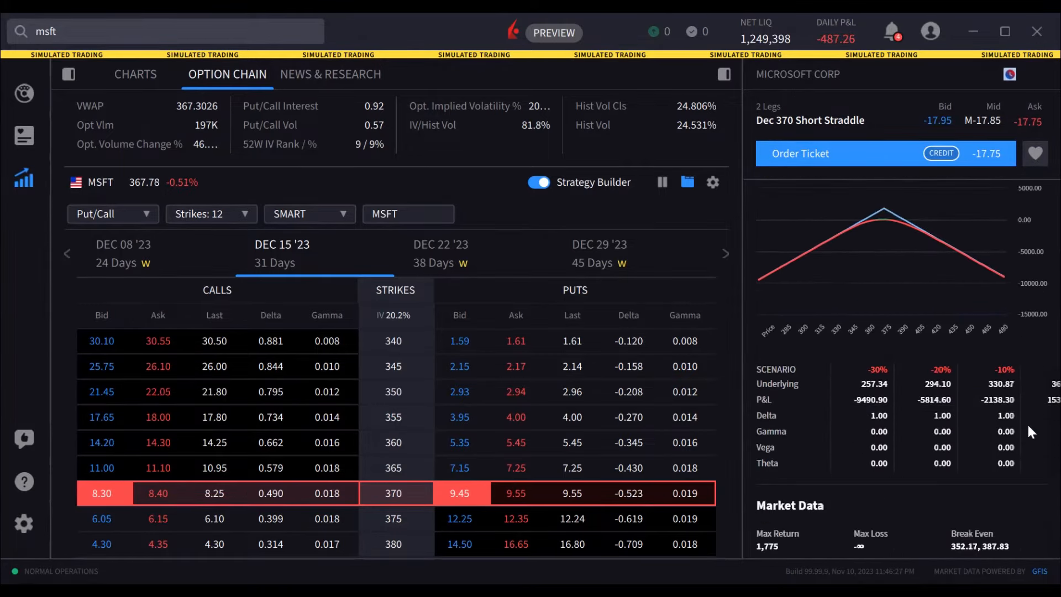
{"action": "scroll", "scroll_direction": "down", "scroll_amount": 3}
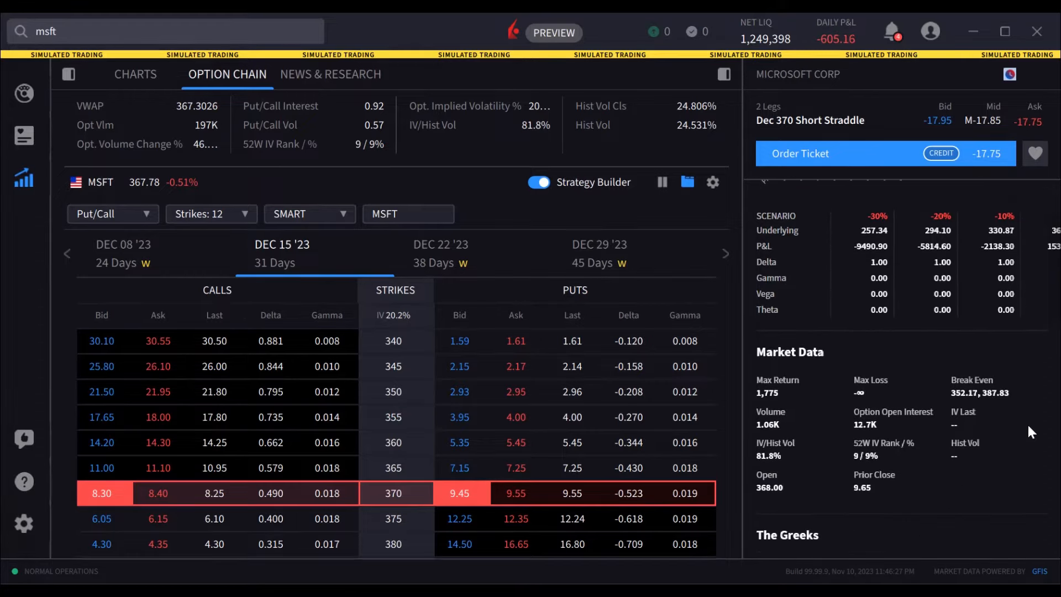
{"action": "scroll", "scroll_direction": "down", "scroll_amount": 3}
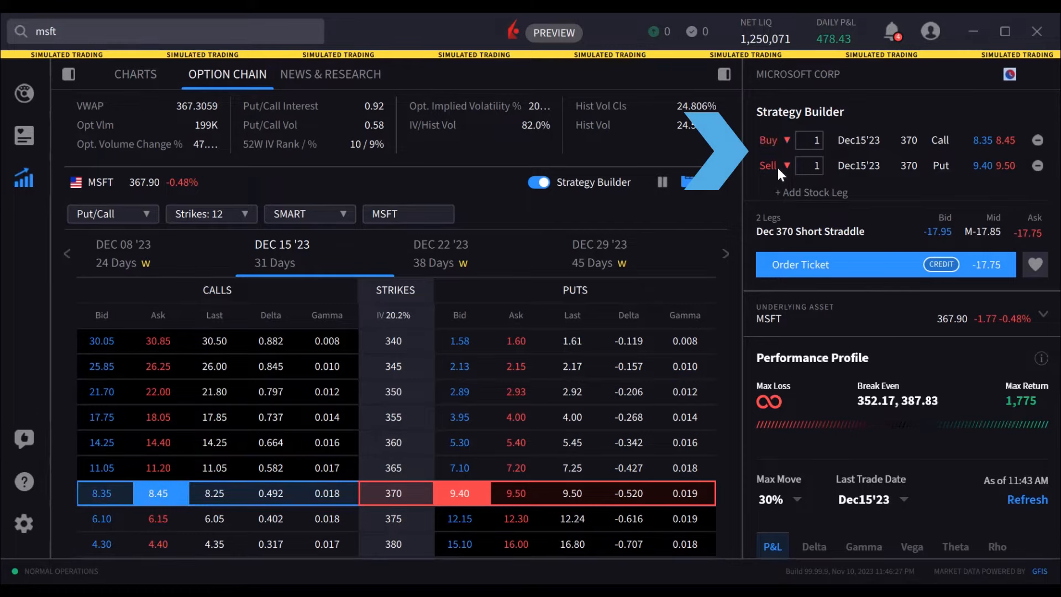
- Change the 370 put leg to Buy and switch Strategy Builder off
{"action": "left_click", "coordinate": [772, 165]}
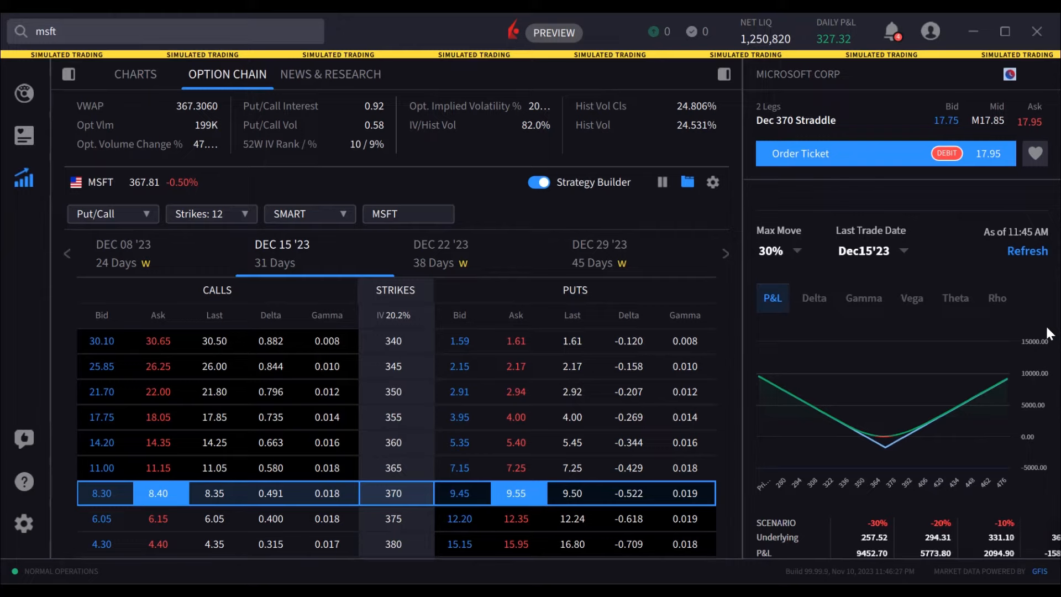
{"action": "left_click", "coordinate": [538, 182]}
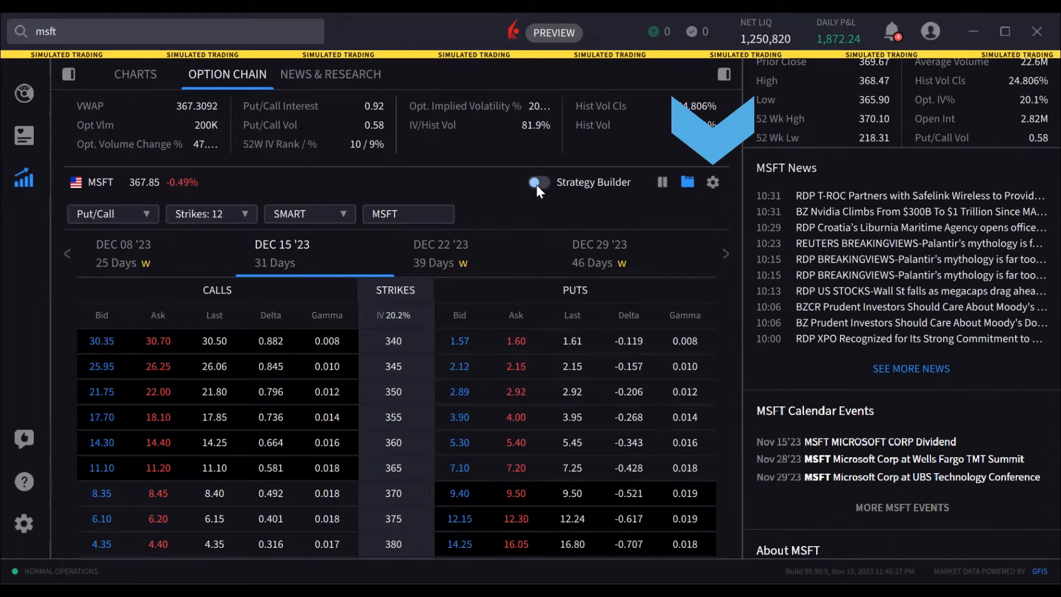
{"action": "mouse_move", "coordinate": [713, 183]}
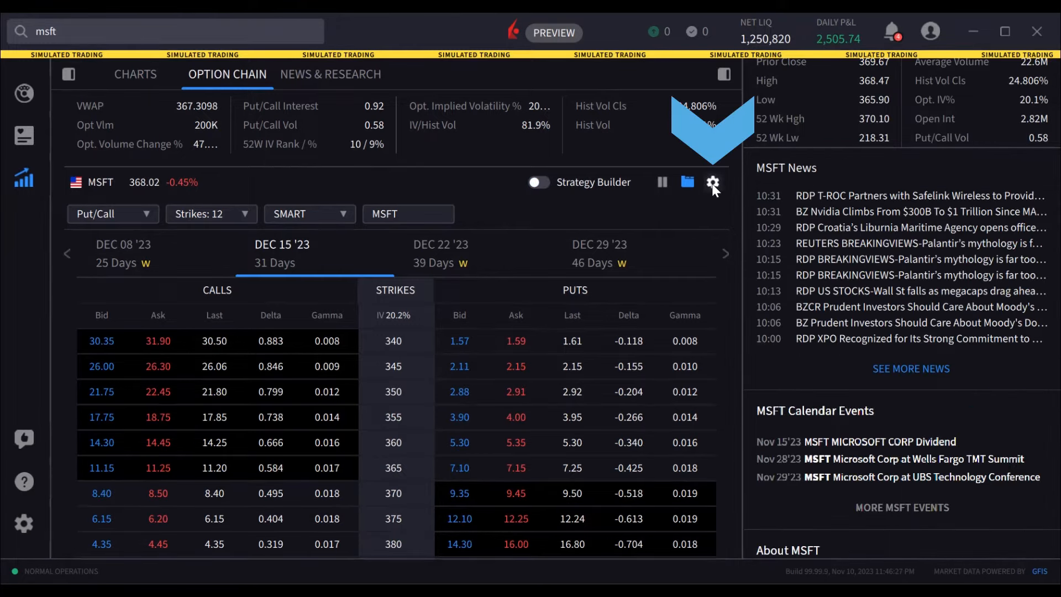
- In chain Preferences, add the Theta Greek column and remove the Last column
{"action": "left_click", "coordinate": [712, 181]}
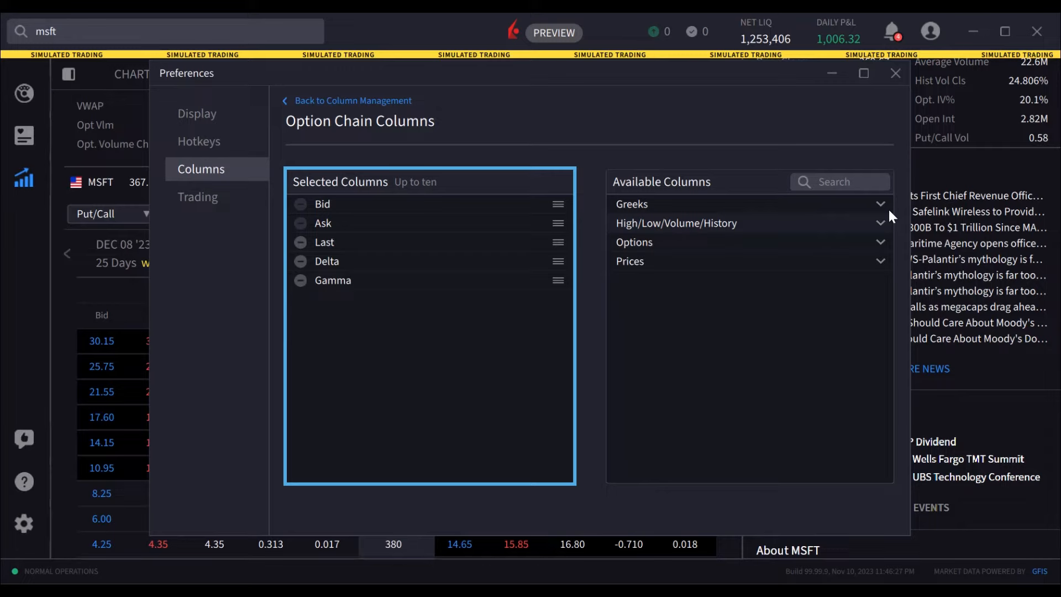
{"action": "left_click", "coordinate": [745, 338]}
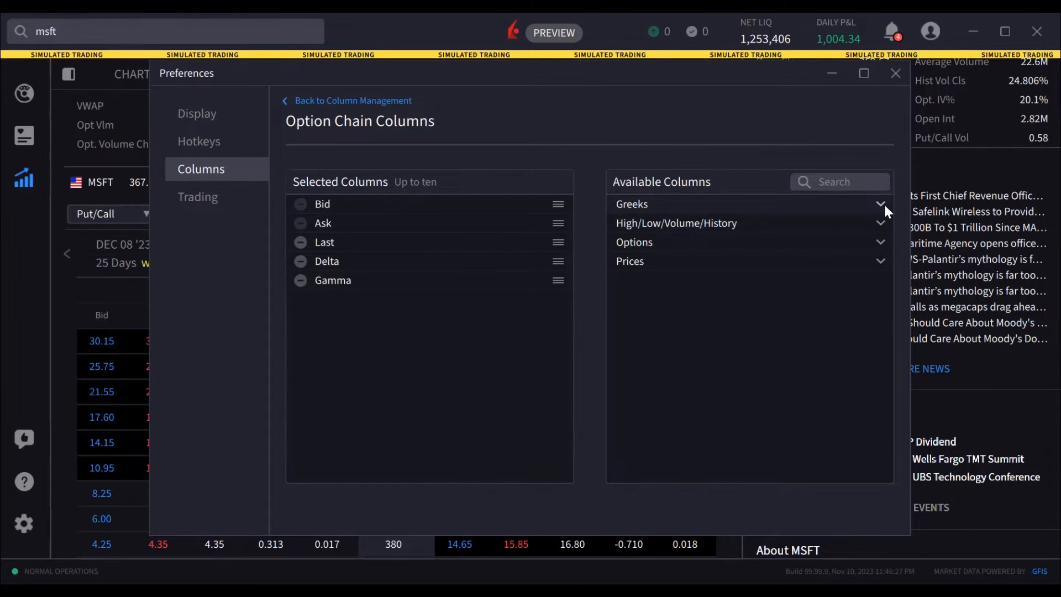
{"action": "left_click", "coordinate": [880, 204]}
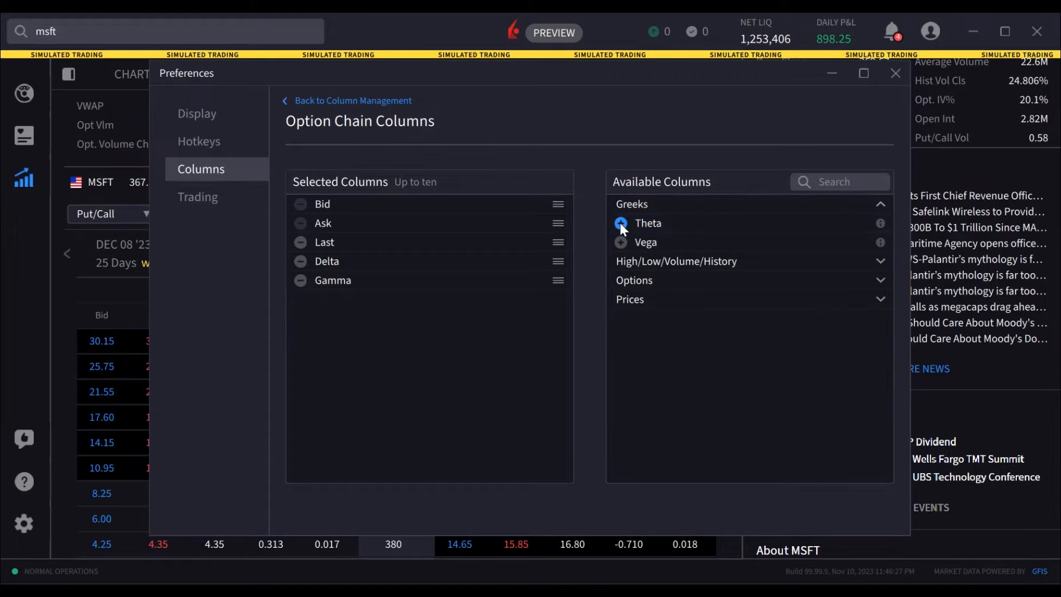
{"action": "left_click", "coordinate": [621, 223]}
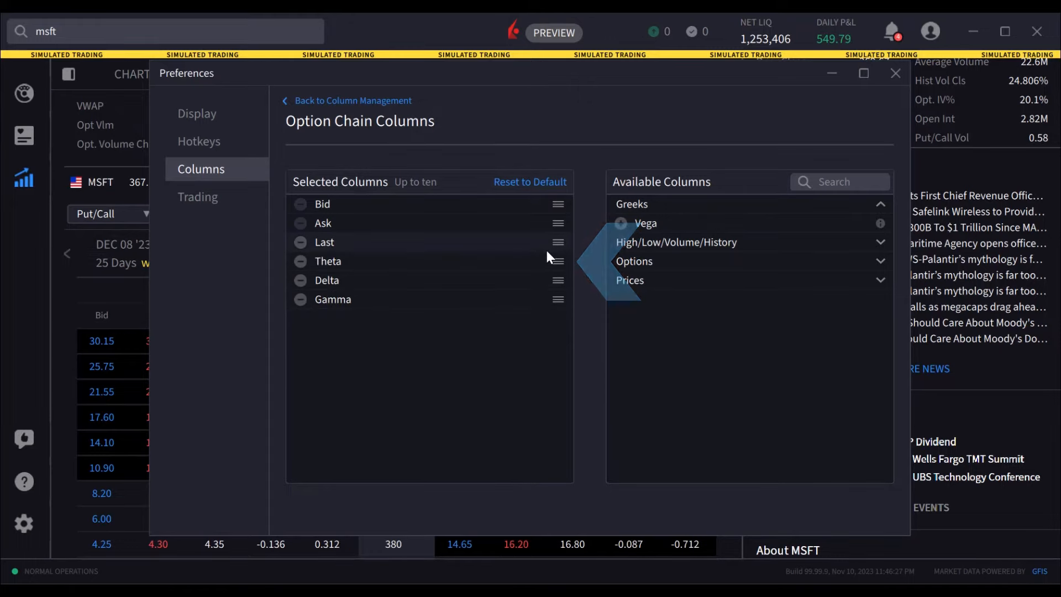
{"action": "left_click", "coordinate": [300, 242]}
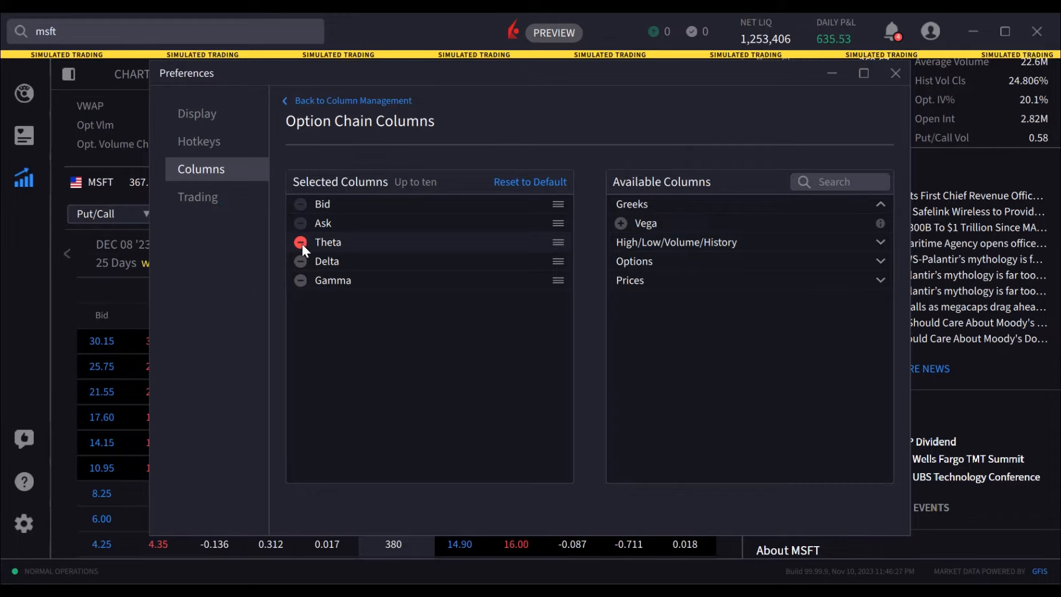
{"action": "mouse_move", "coordinate": [860, 103]}
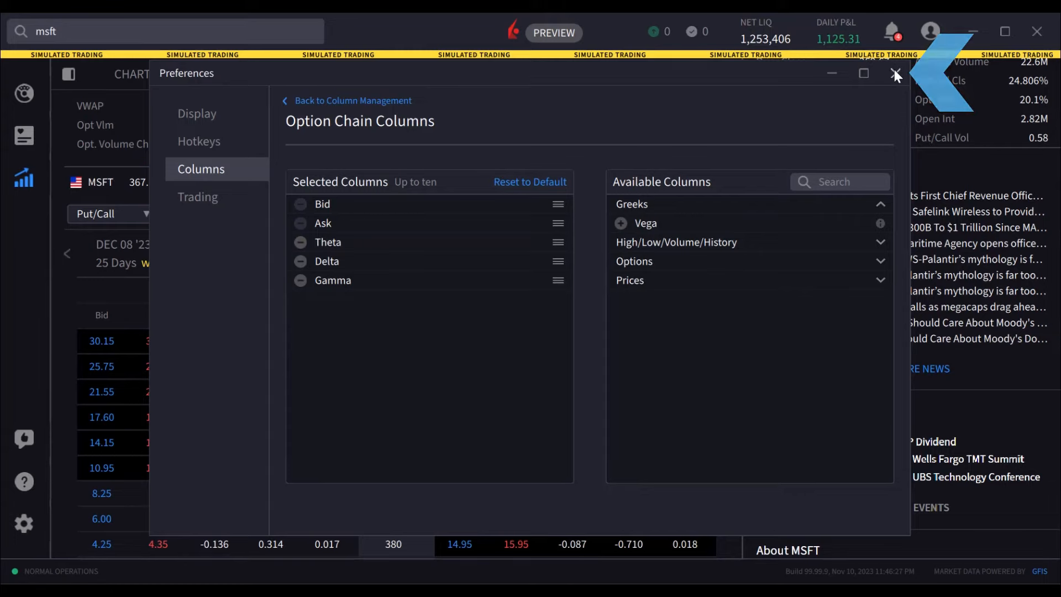
{"action": "left_click", "coordinate": [895, 74]}
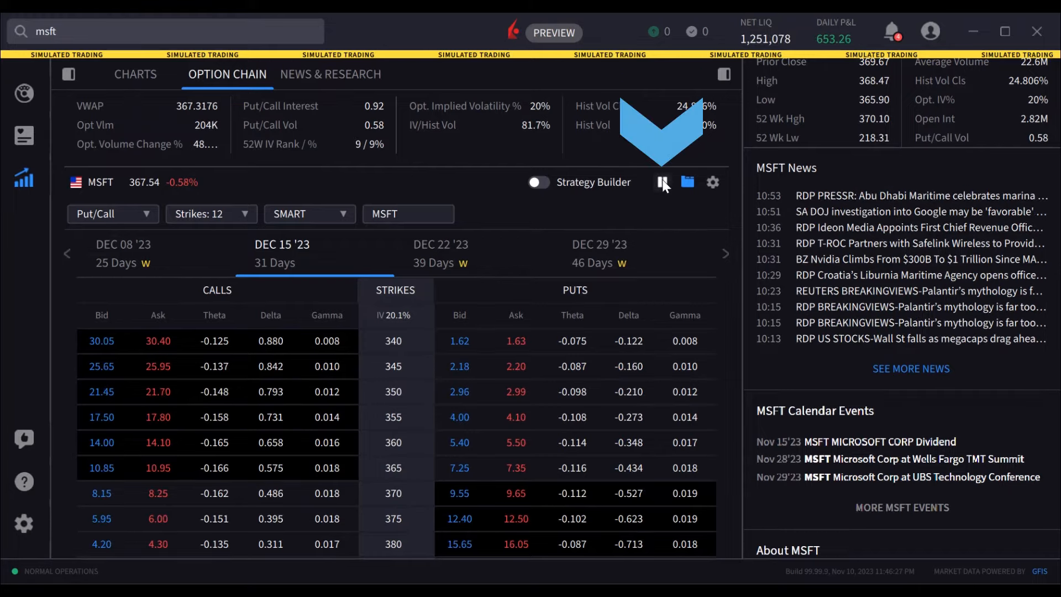
{"action": "left_click", "coordinate": [663, 182]}
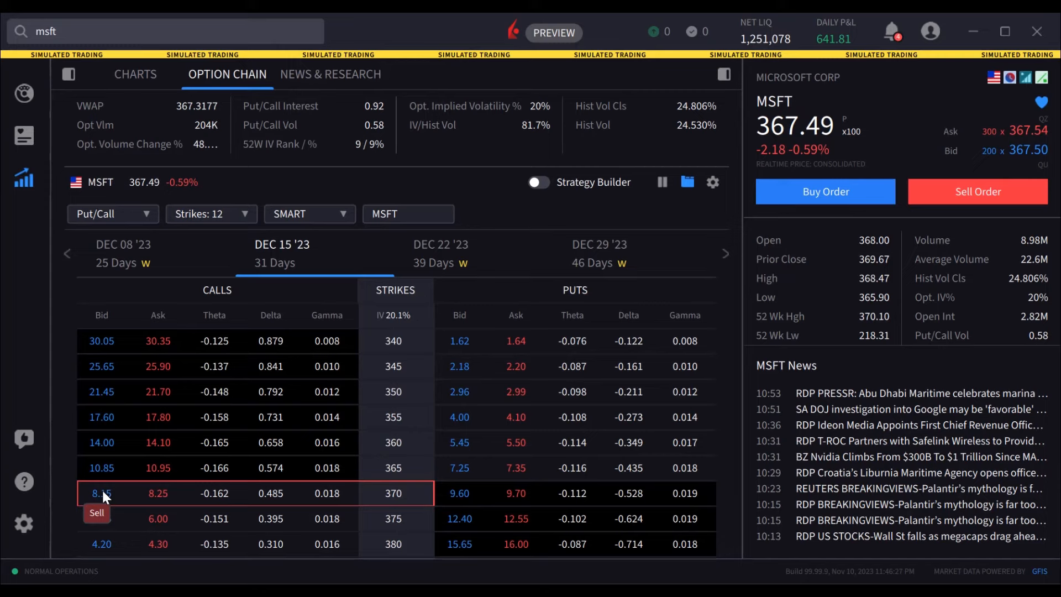
{"action": "mouse_move", "coordinate": [157, 519]}
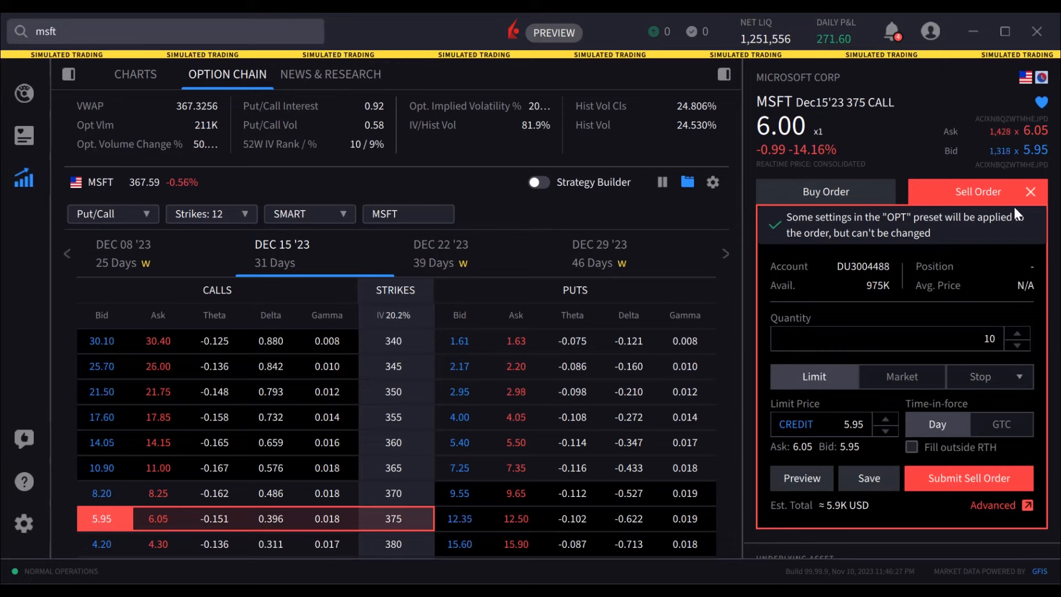
- Create a buy order for the 375 call and expand it to the full Order Ticket
{"action": "left_click", "coordinate": [825, 192]}
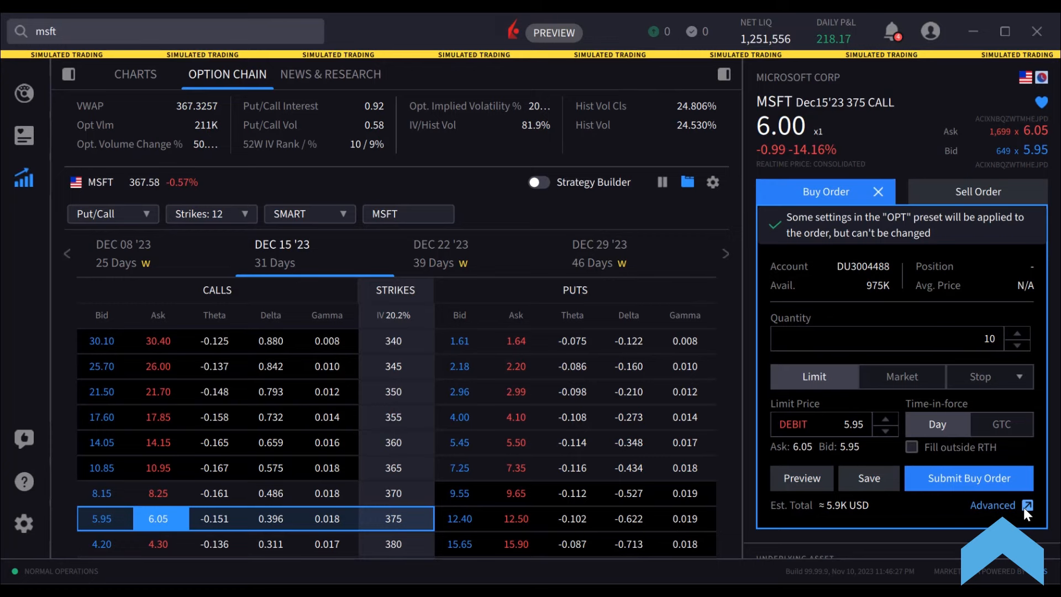
{"action": "left_click", "coordinate": [1029, 505]}
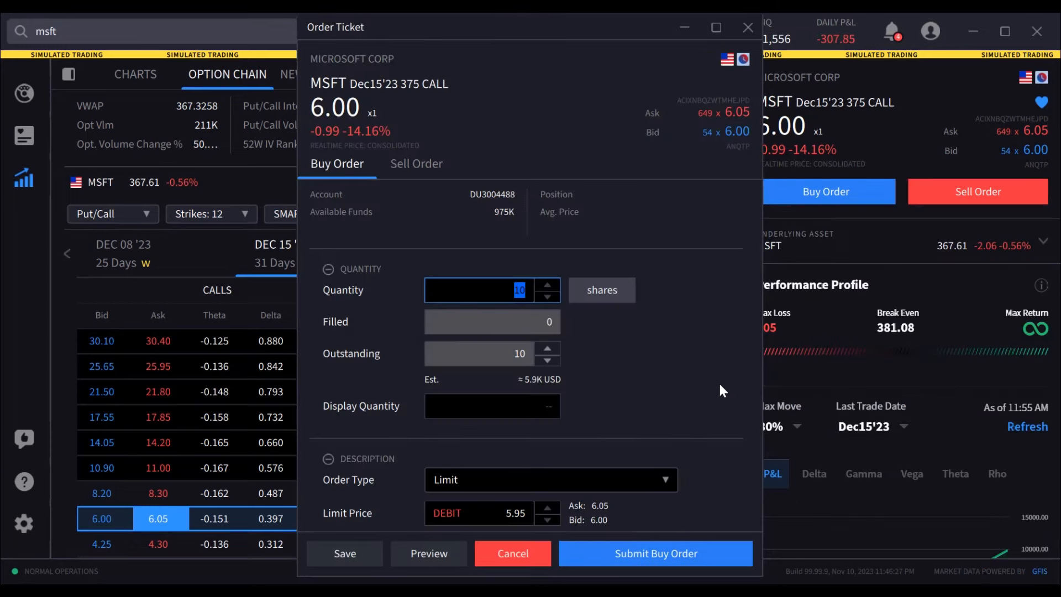
{"action": "scroll", "scroll_direction": "down", "scroll_amount": 3}
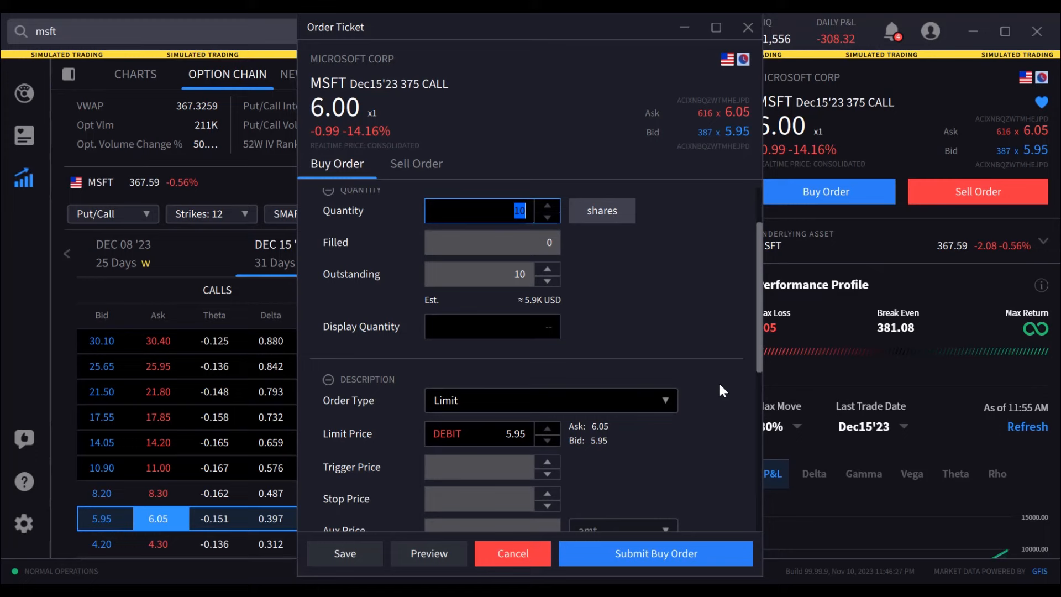
{"action": "scroll", "scroll_direction": "down", "scroll_amount": 3}
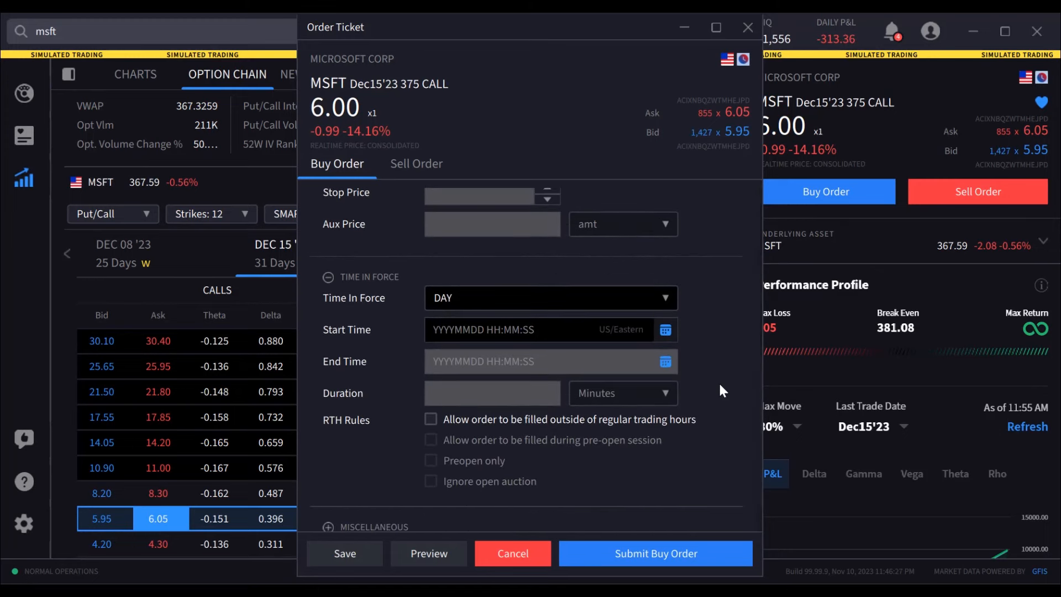